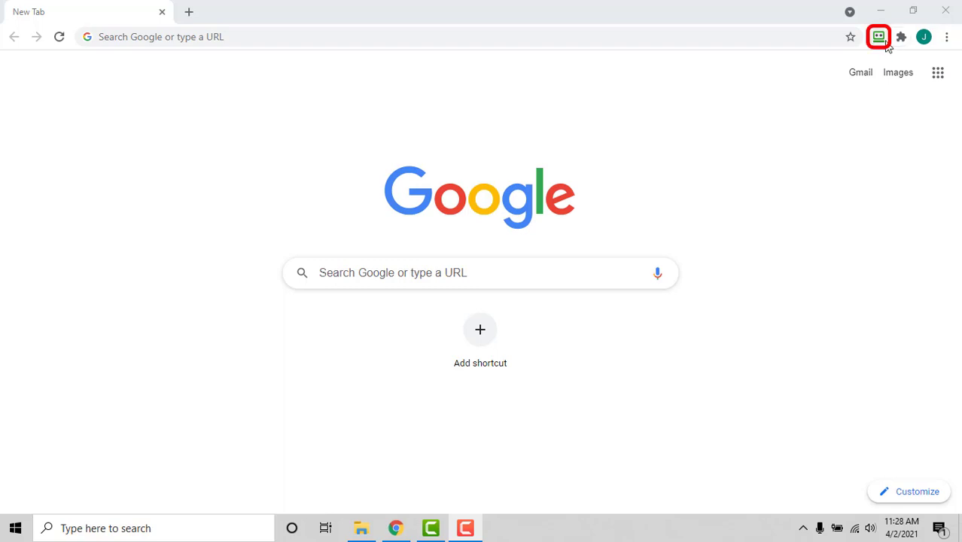
Step: Open the RoboForm start page from the Chrome toolbar extension icon
click(879, 37)
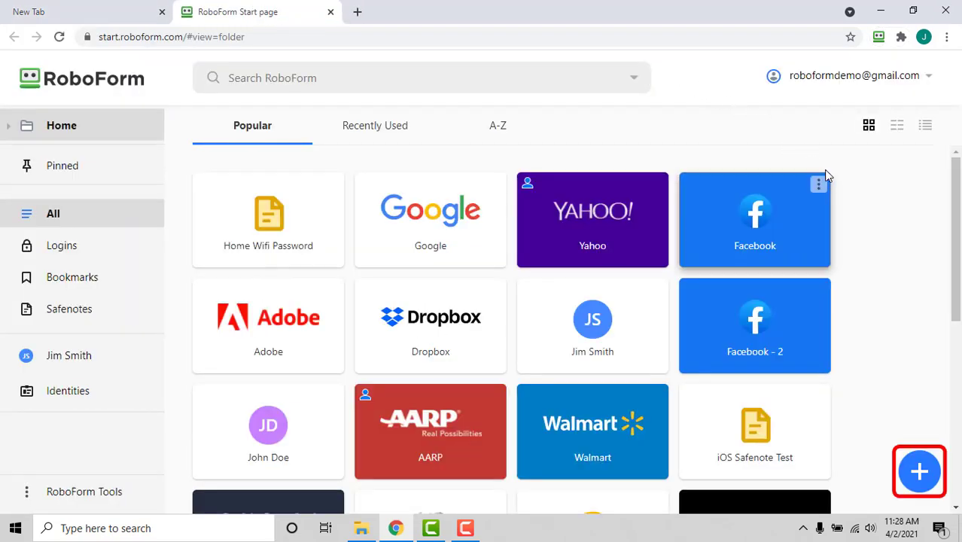
mouse_move(919, 472)
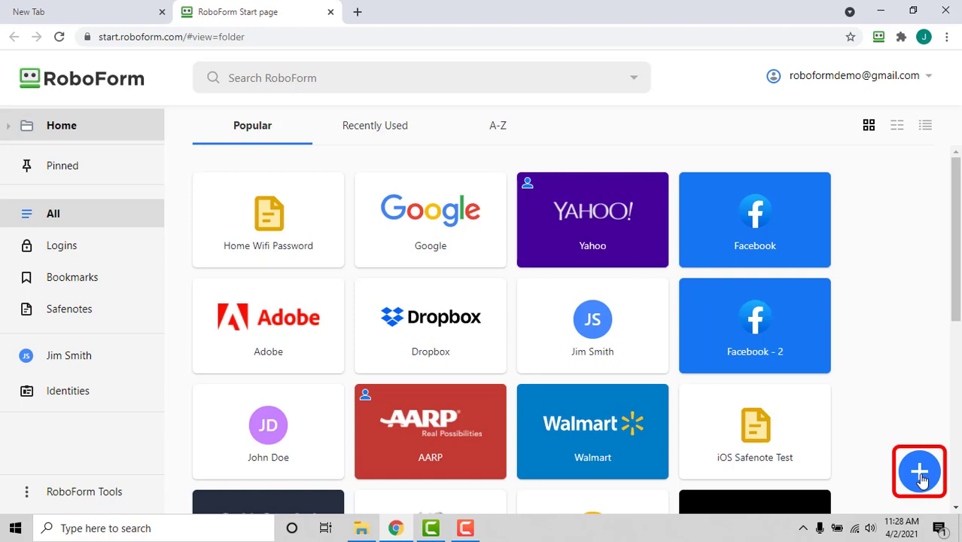
Step: Add a new Identity named 'John Doe', keeping United States as country
click(919, 472)
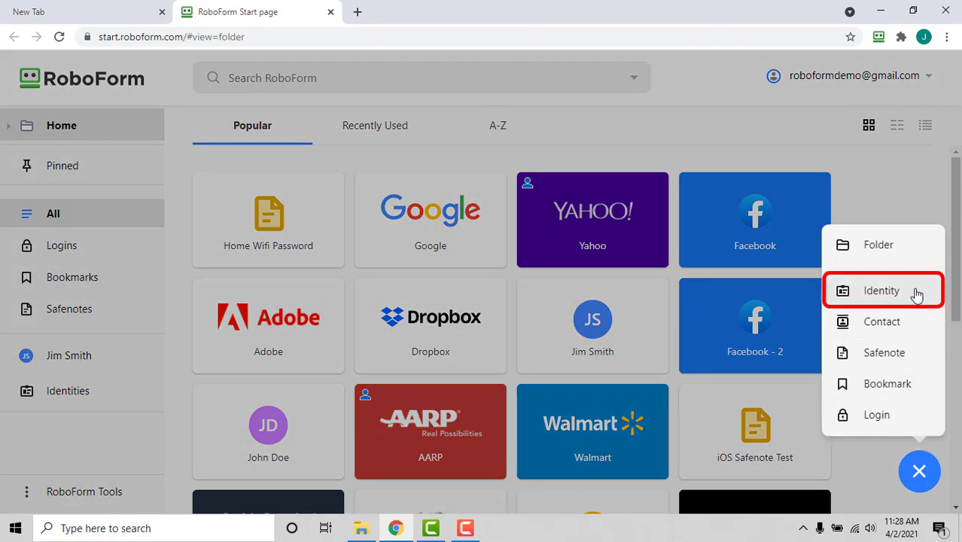
click(881, 290)
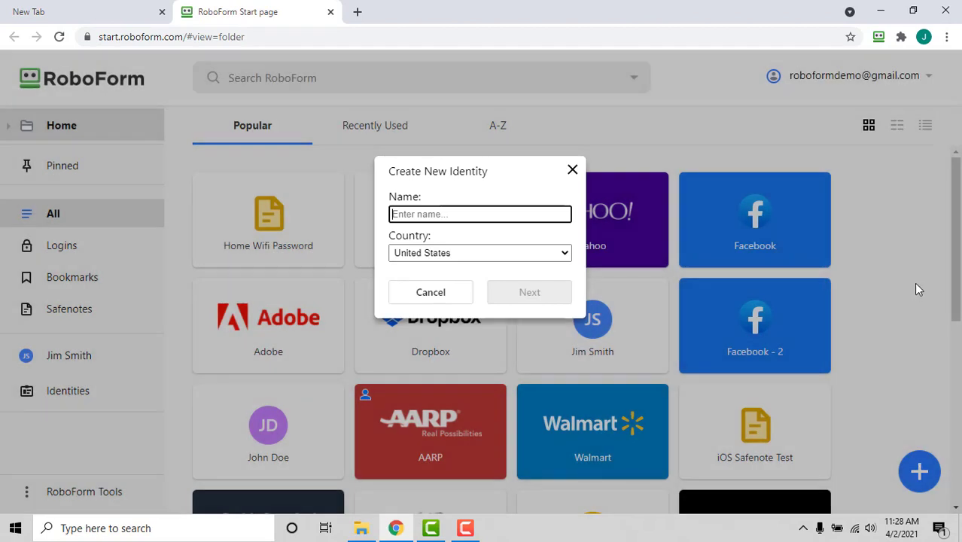
text(J)
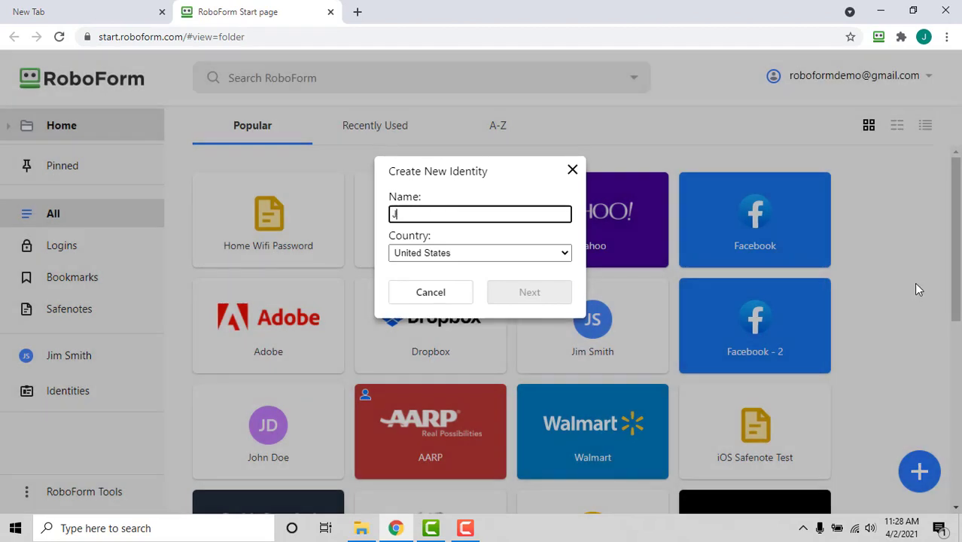
text(John Doe)
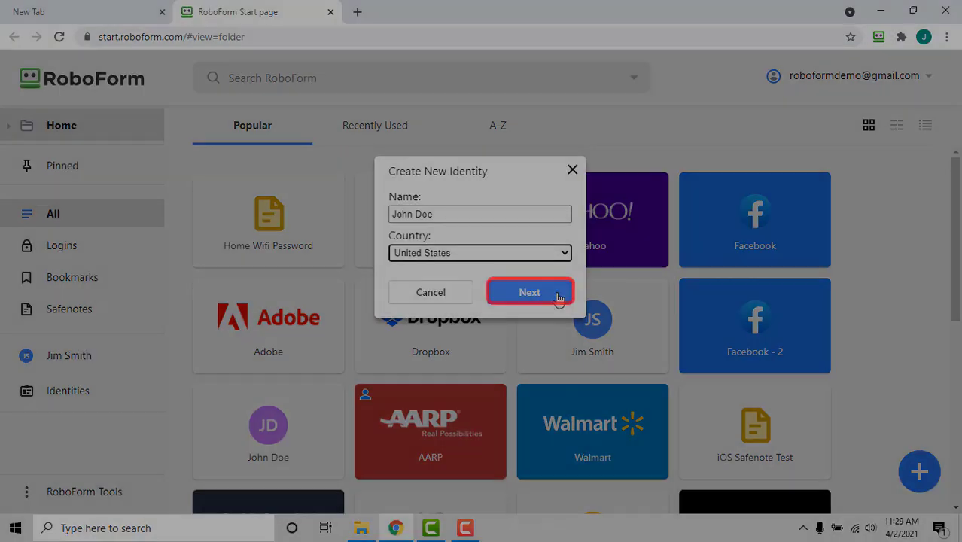
Step: Create the John Doe identity and view its Person, Business and Passport sections
click(530, 292)
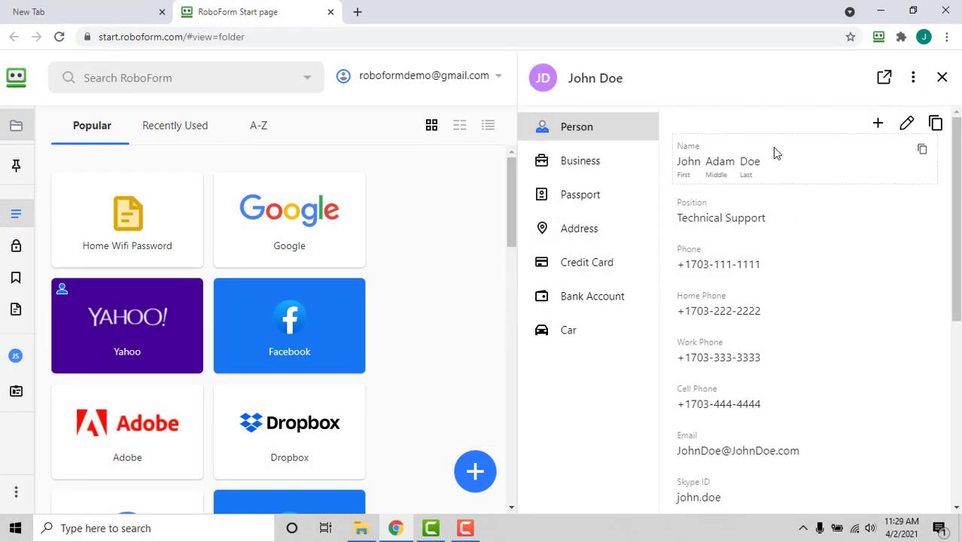
mouse_move(762, 126)
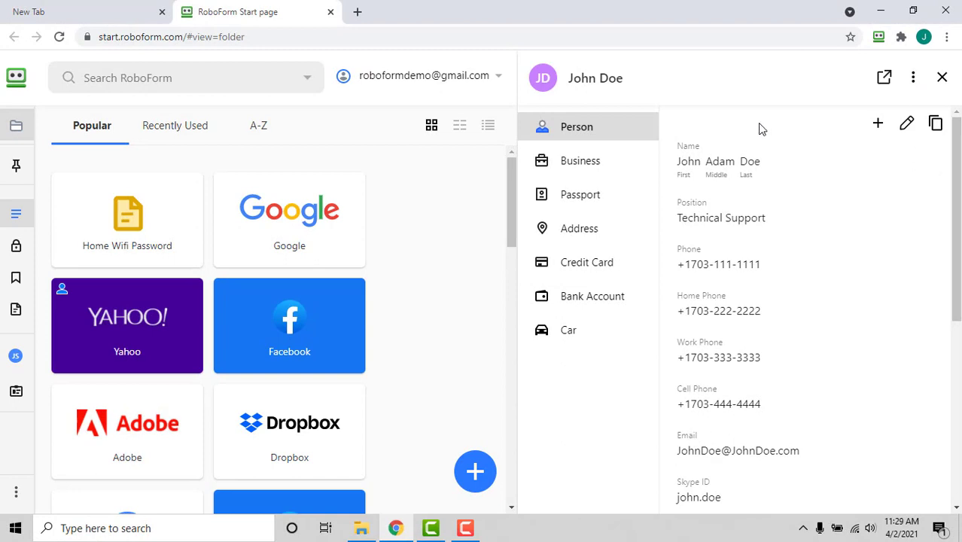
mouse_move(729, 93)
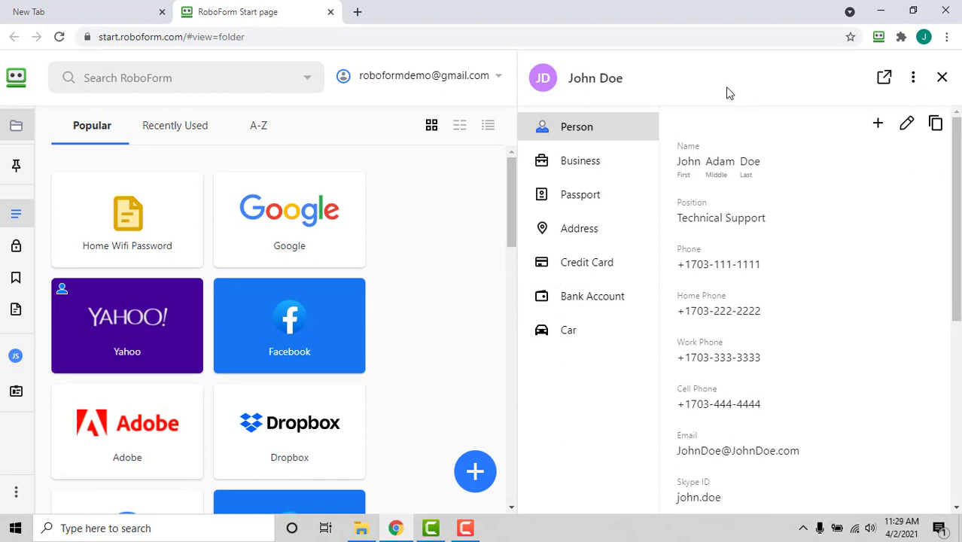
mouse_move(712, 84)
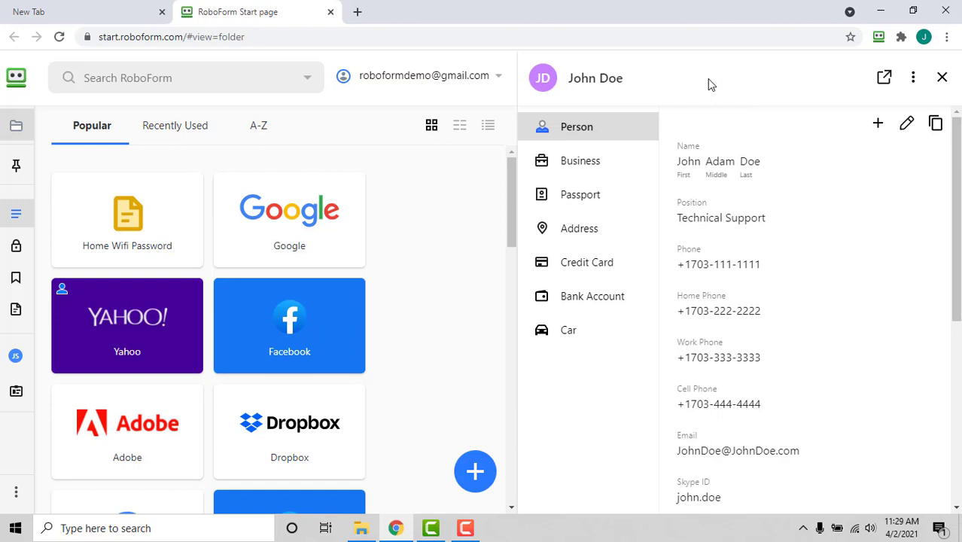
click(577, 127)
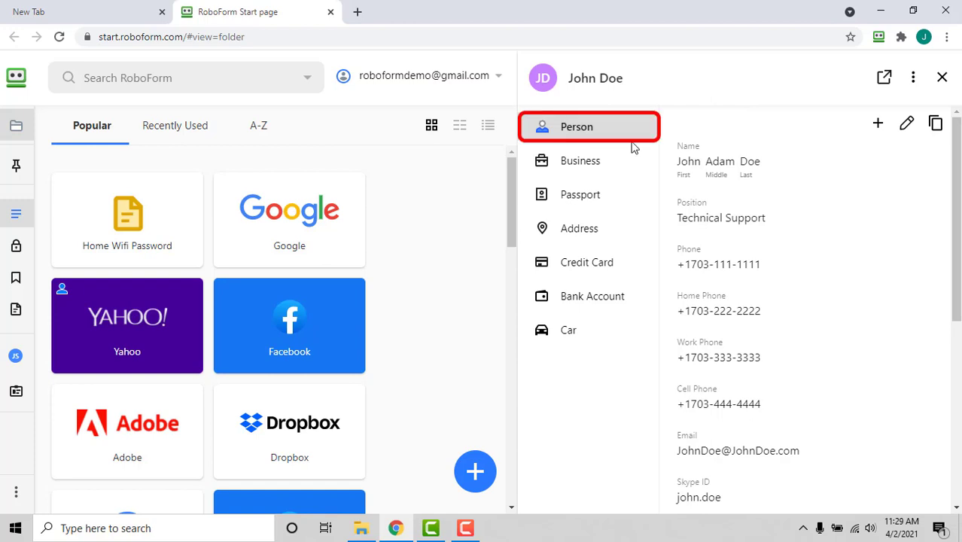
click(580, 160)
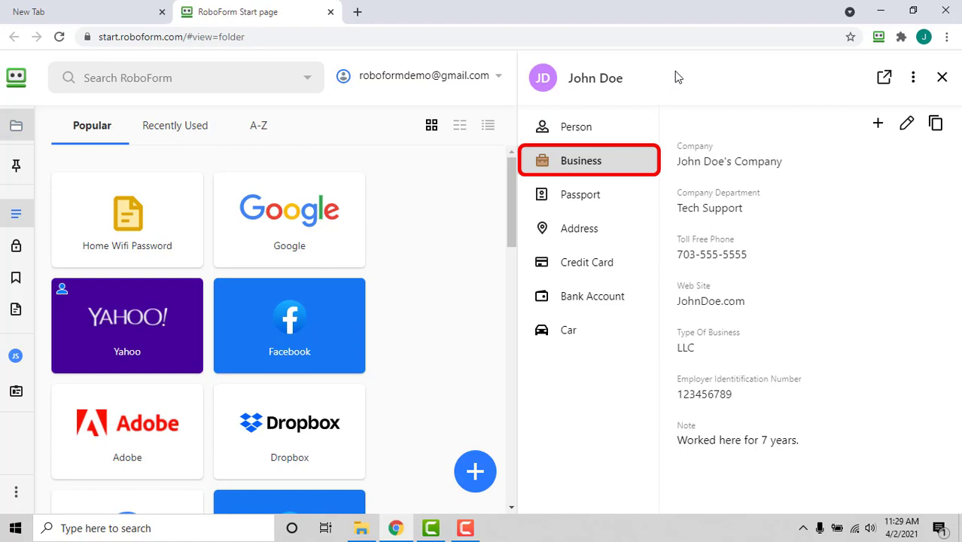
click(581, 195)
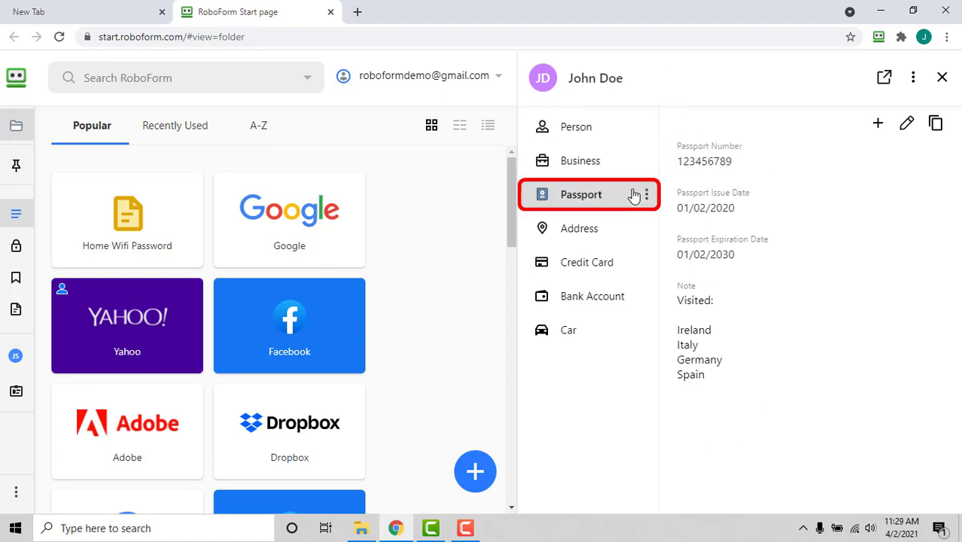
mouse_move(653, 86)
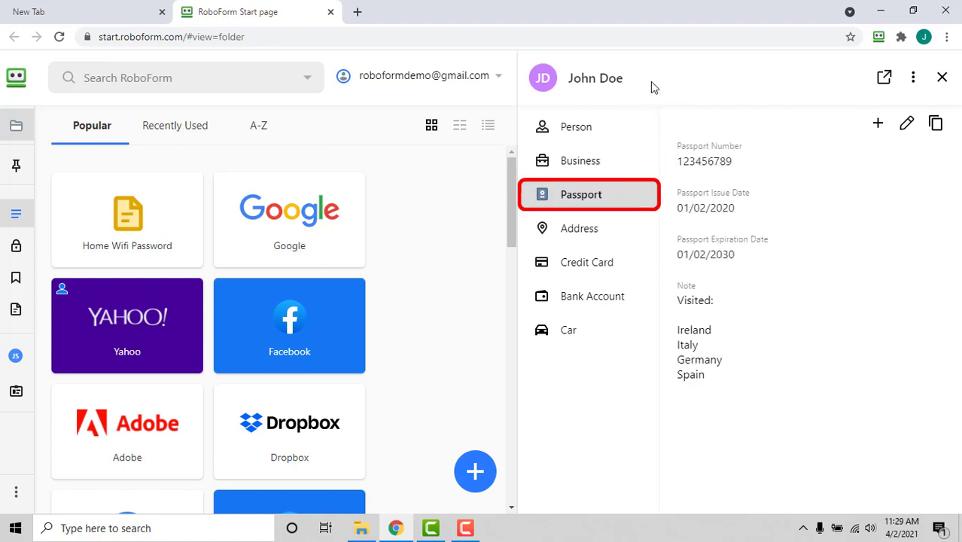
mouse_move(621, 228)
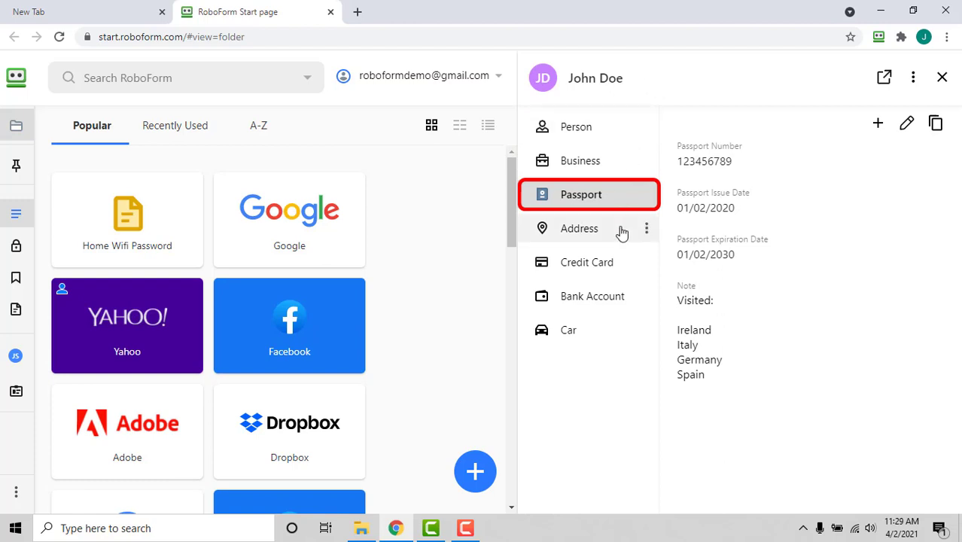
Step: Review John Doe's Address, Credit Card, Bank Account and Car sections
click(579, 228)
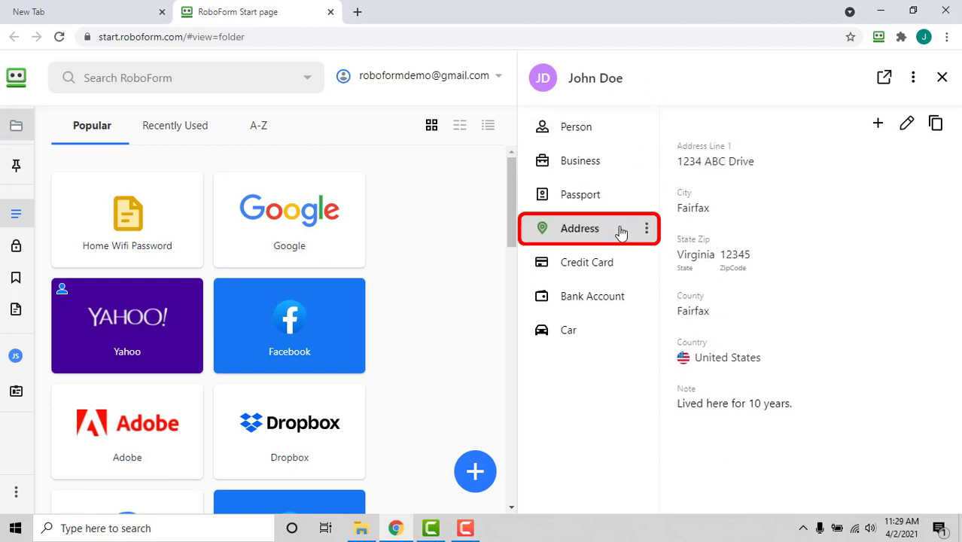
click(588, 262)
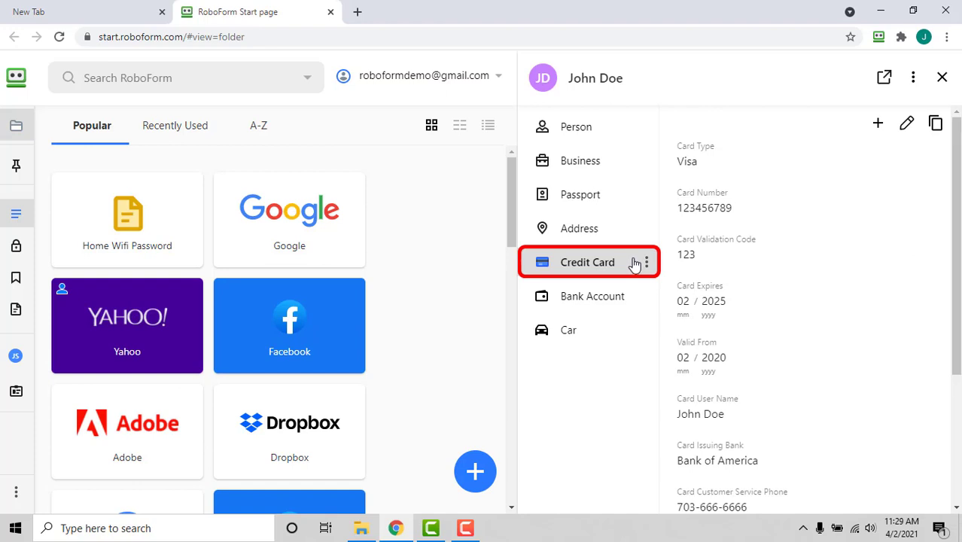
click(593, 296)
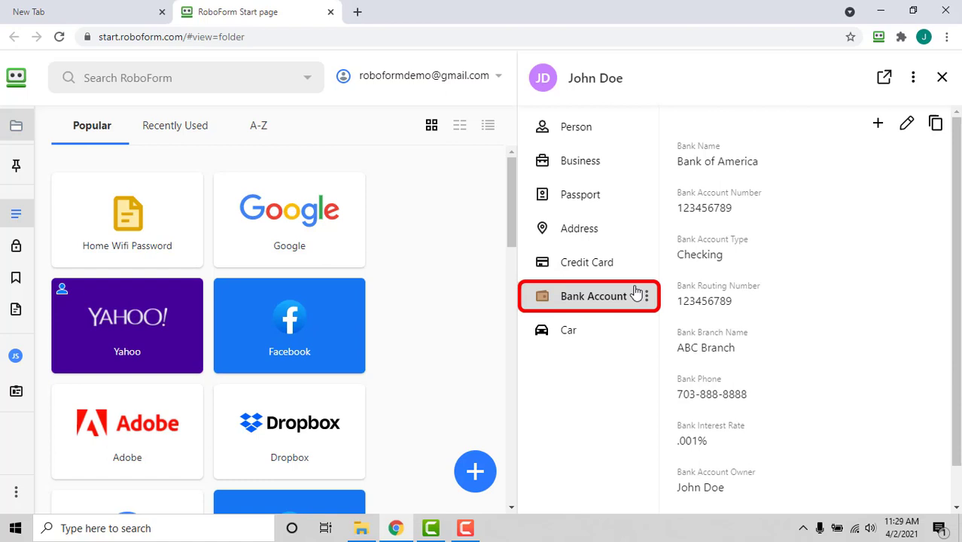
click(569, 330)
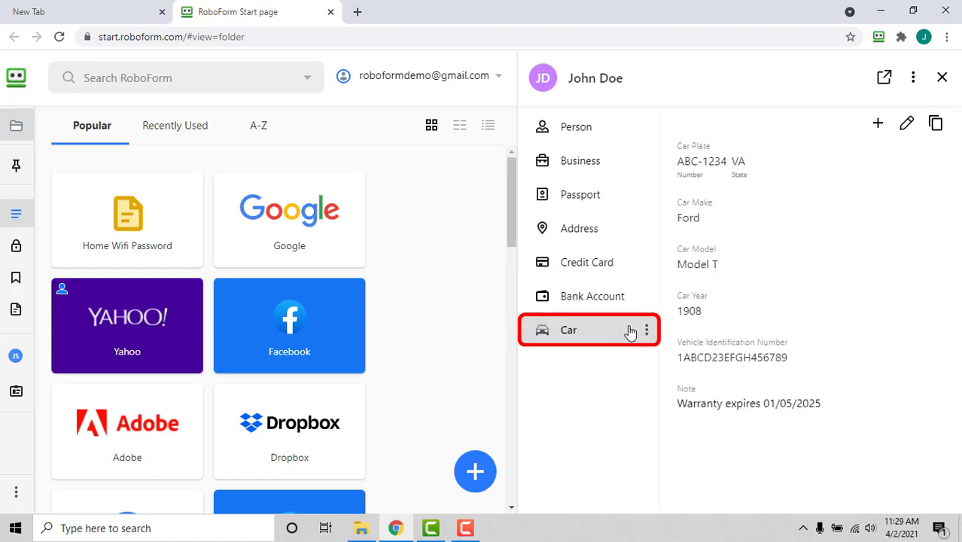
mouse_move(631, 333)
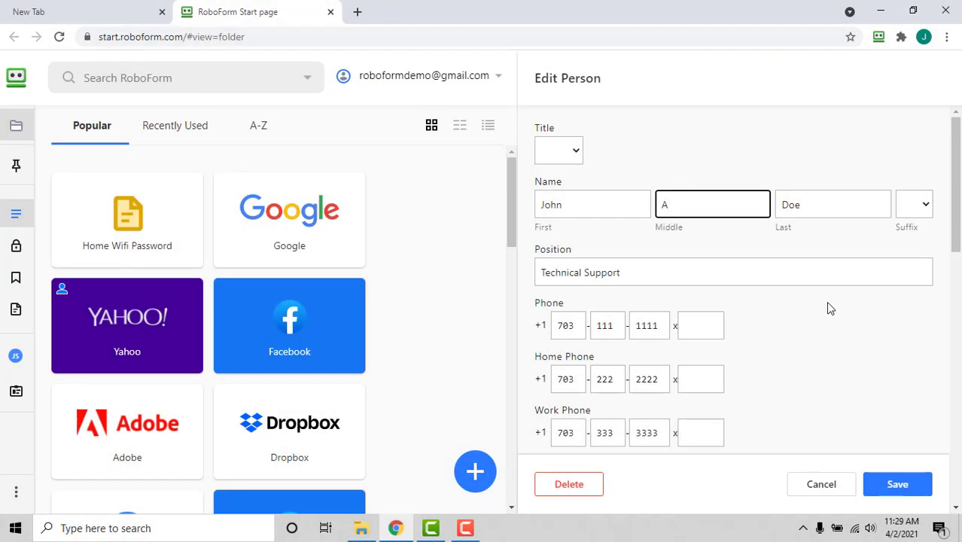
Step: Review the Edit Person fields and save the John Doe identity
scroll(down, 3)
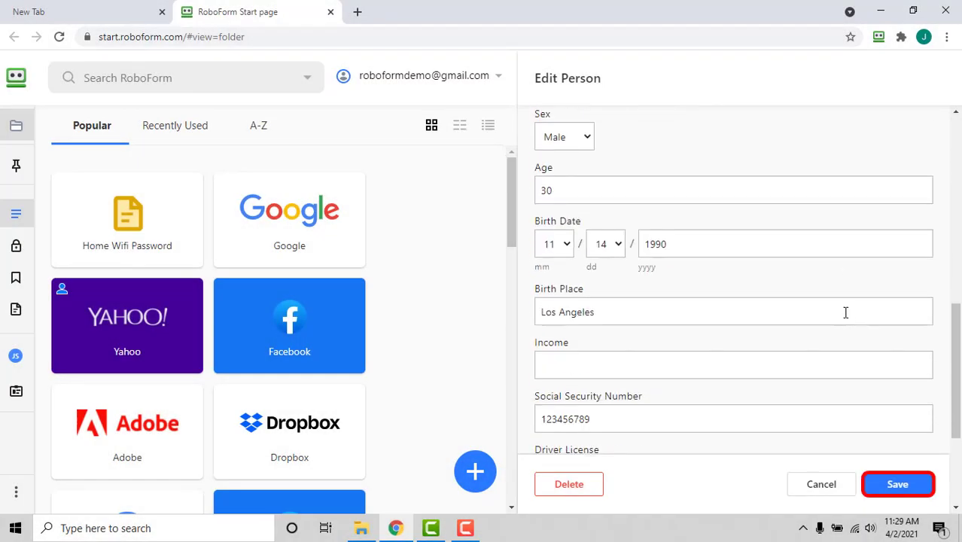
scroll(down, 3)
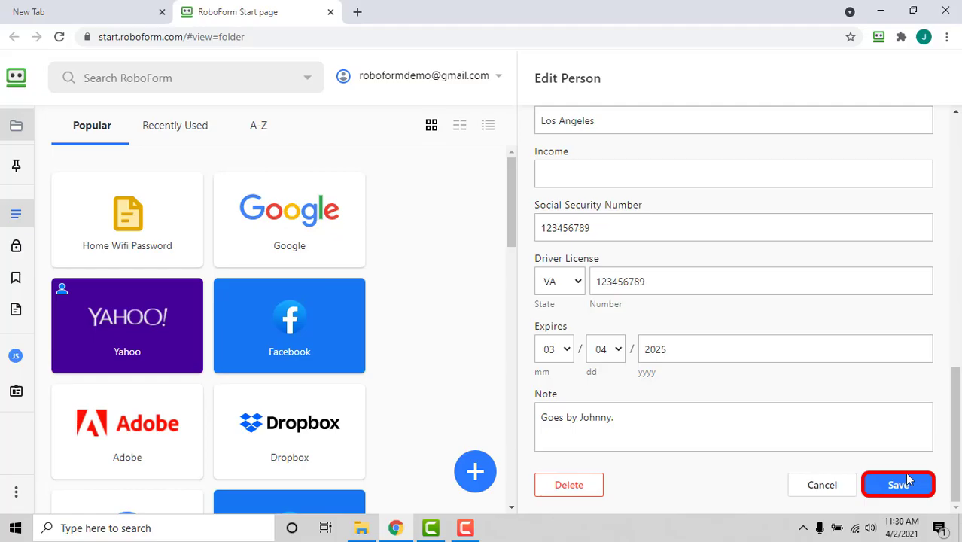
click(897, 484)
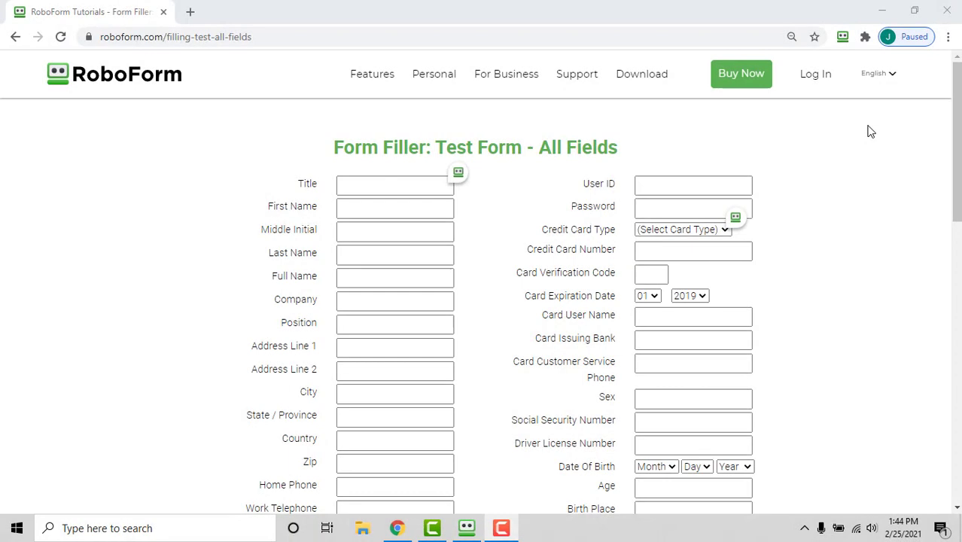
Step: Fill the All Fields test form from John Doe, approving sensitive fields
click(842, 36)
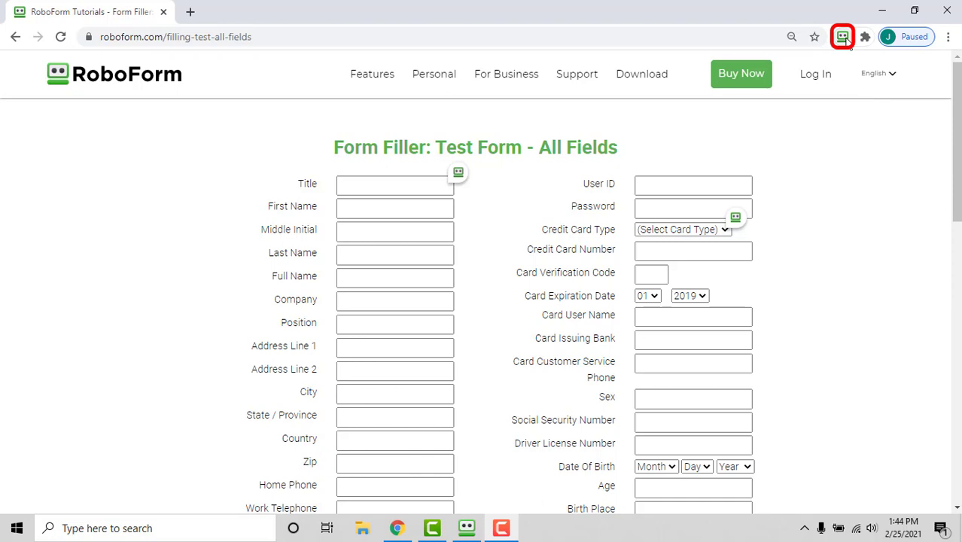
click(843, 36)
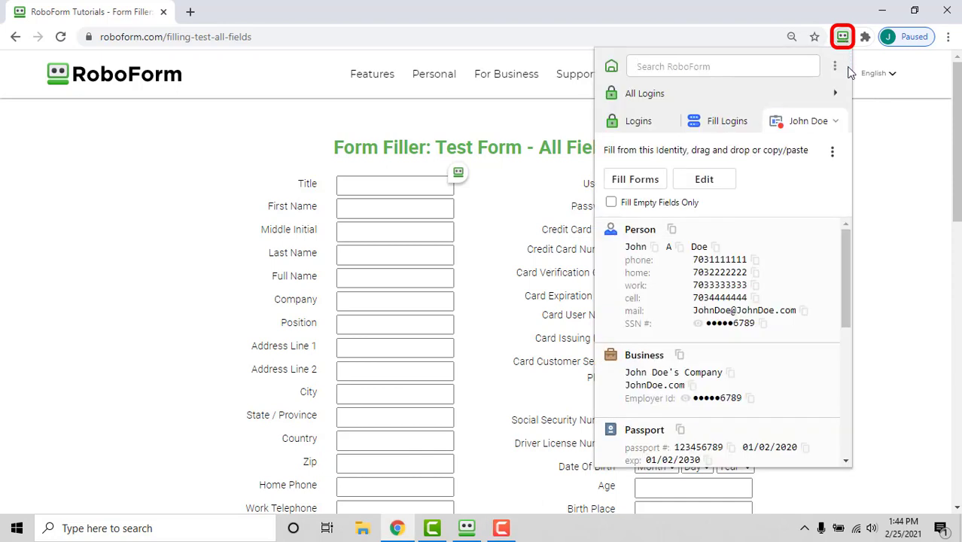
mouse_move(808, 121)
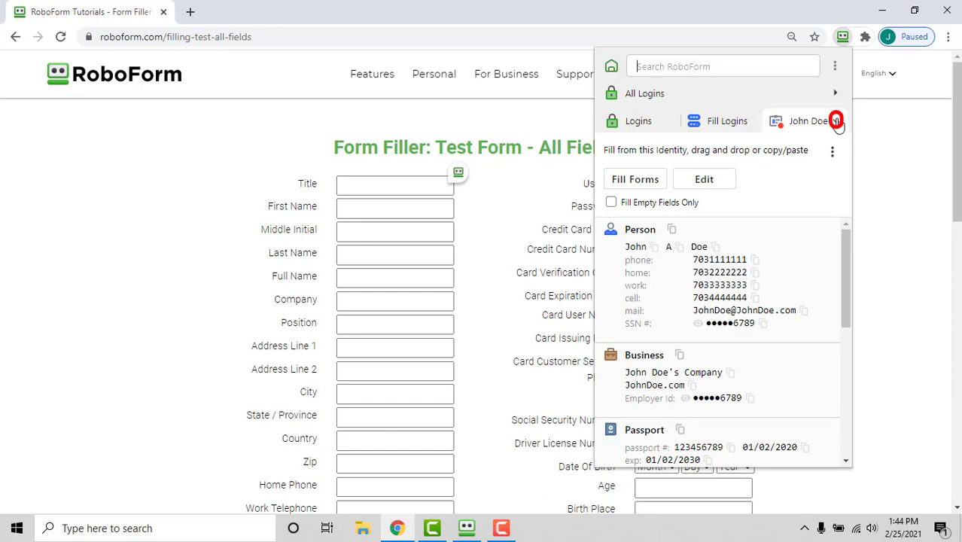
click(836, 121)
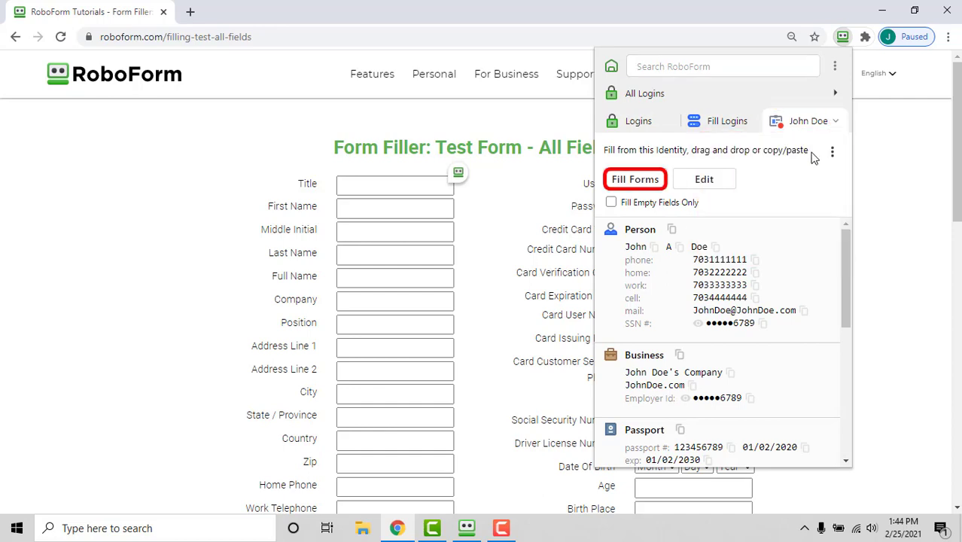
mouse_move(686, 163)
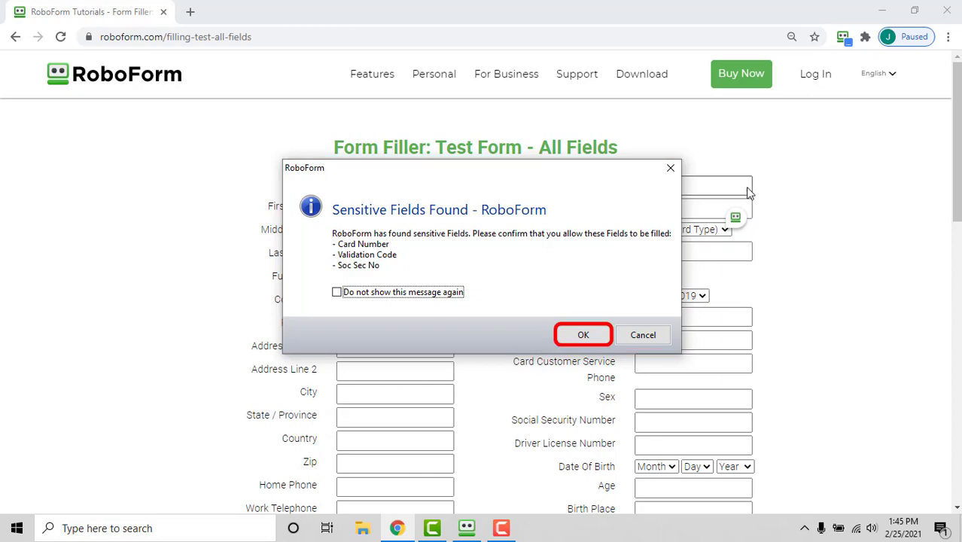
click(583, 335)
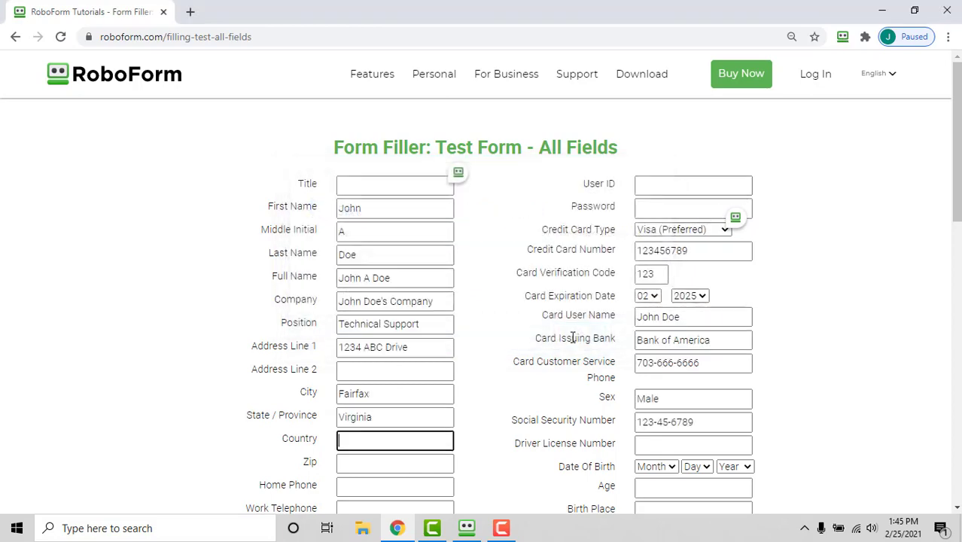
scroll(down, 3)
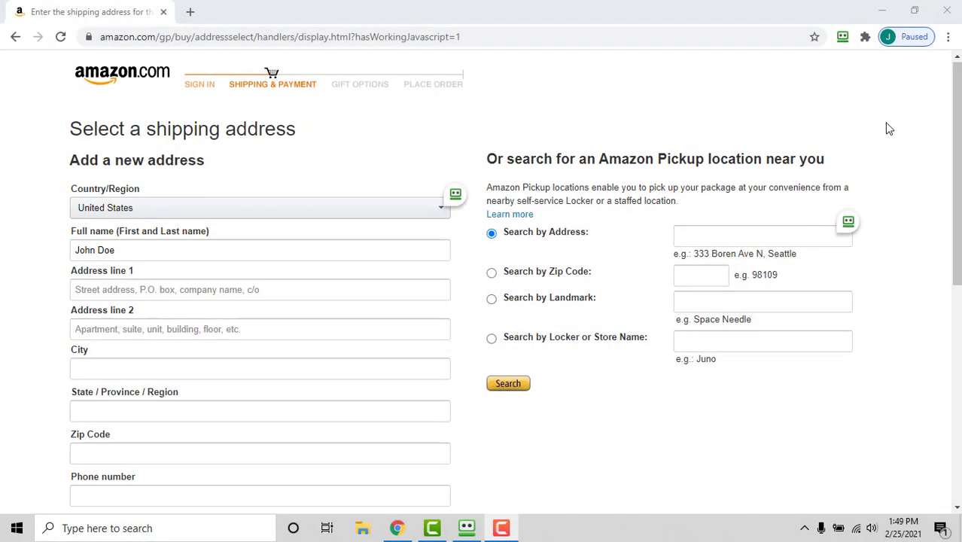
Step: Fill Amazon's shipping address from John Doe, approving the Validation Code field
click(843, 36)
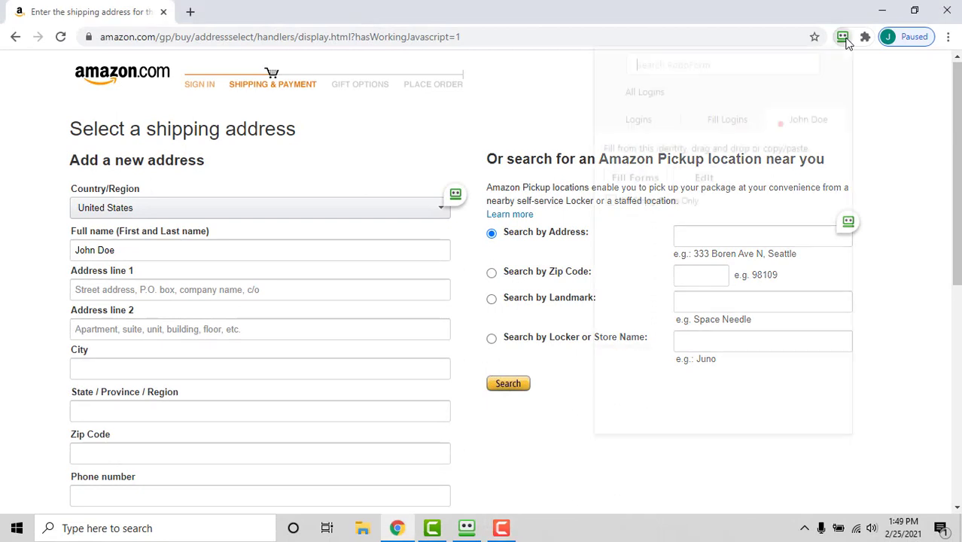
click(842, 36)
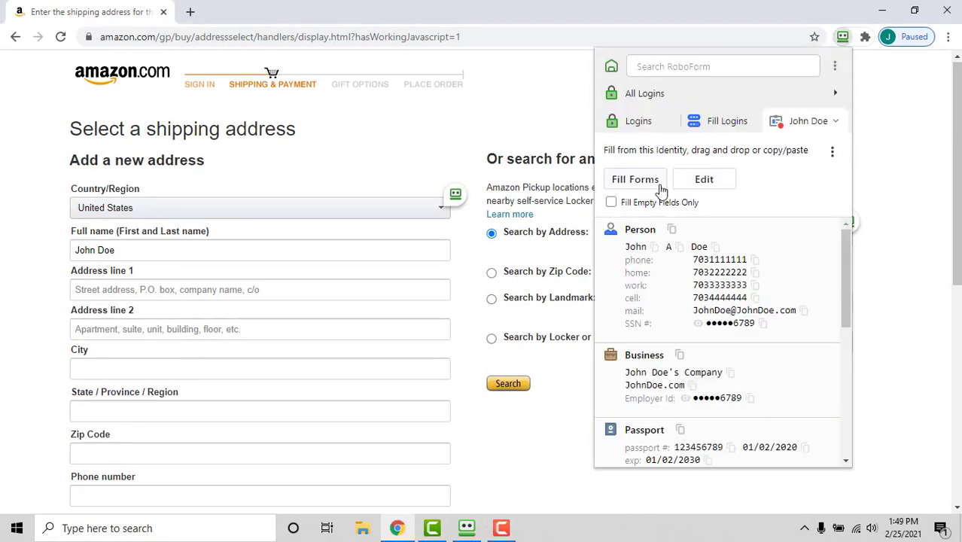
click(635, 179)
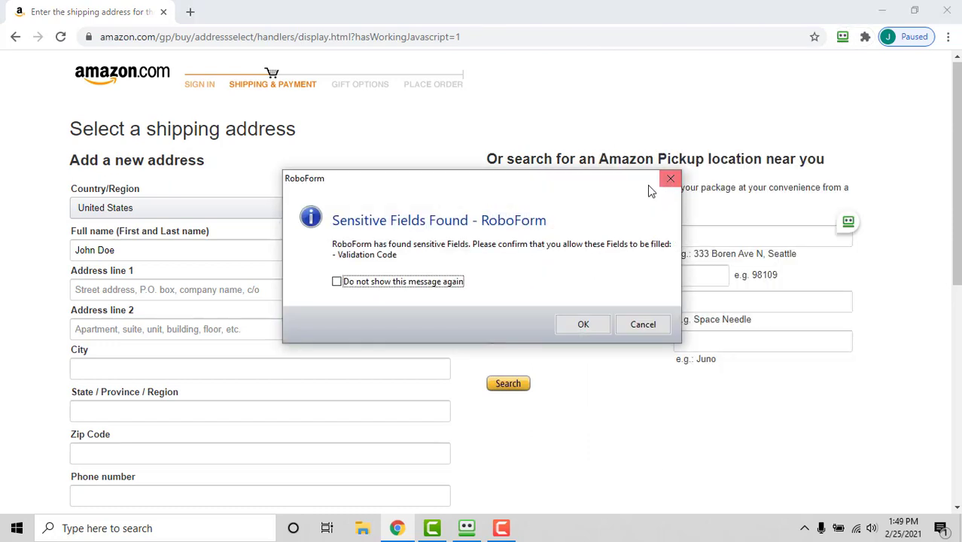
mouse_move(583, 324)
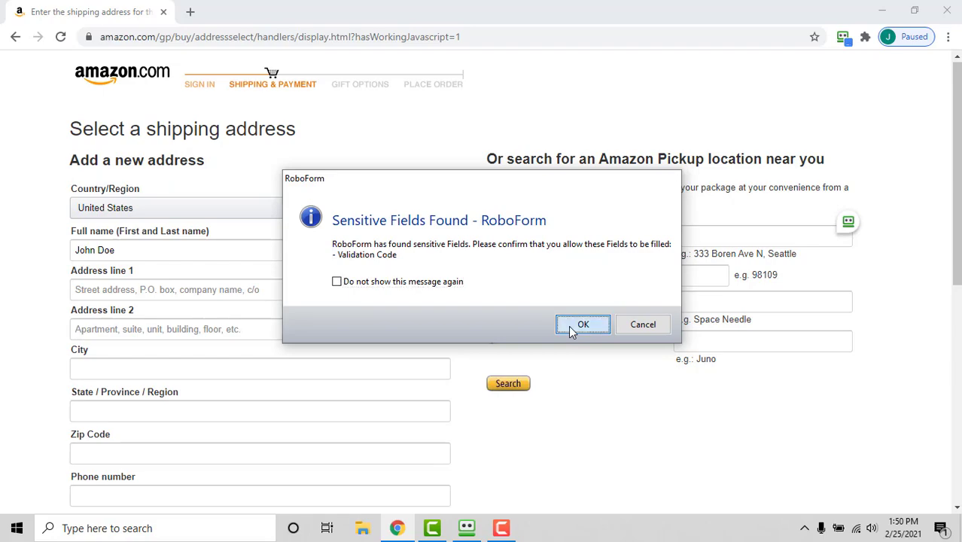
click(583, 324)
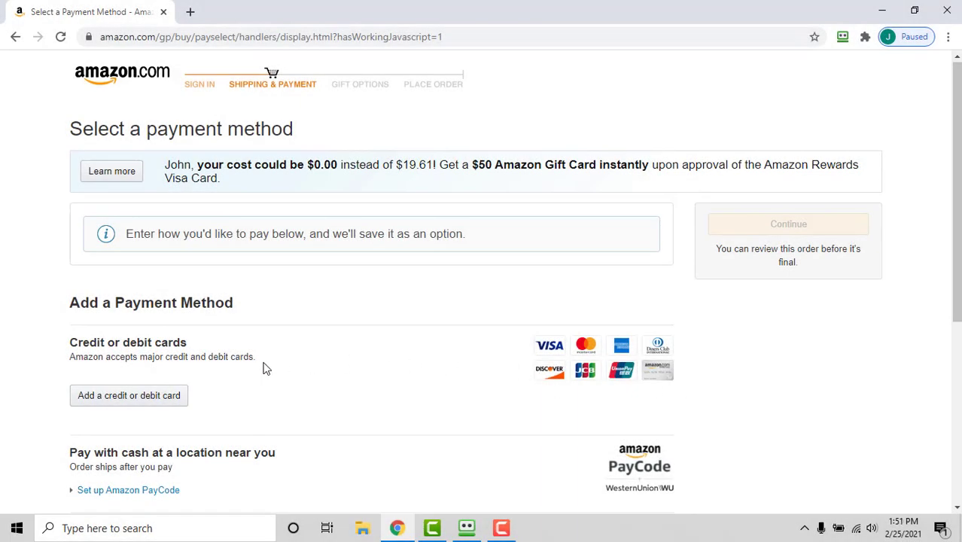
mouse_move(128, 396)
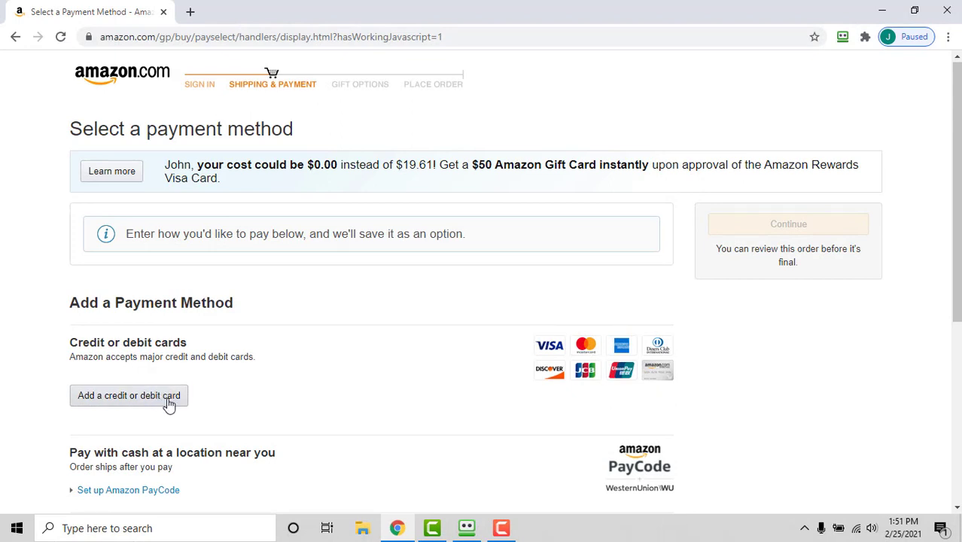
Step: Fill Amazon's new credit or debit card form from the John Doe identity
click(128, 395)
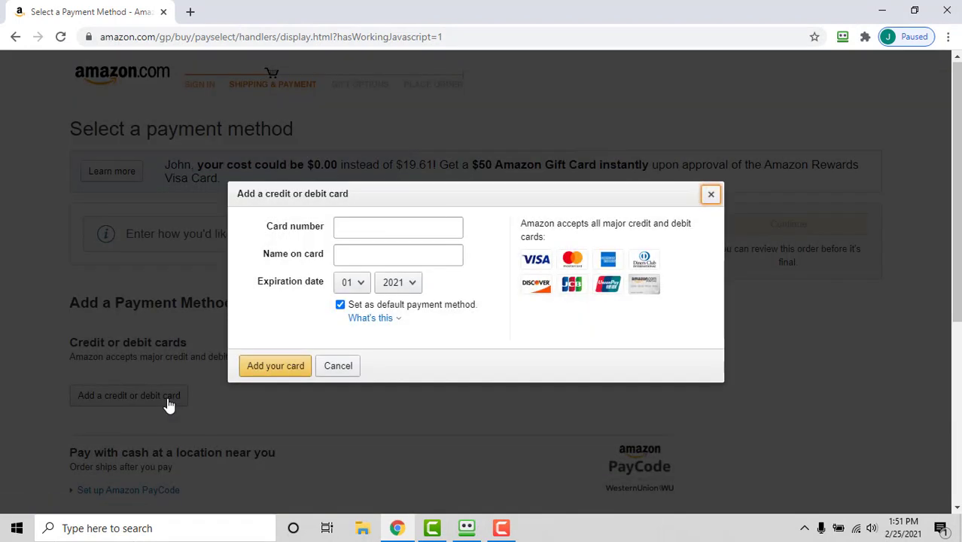
mouse_move(778, 114)
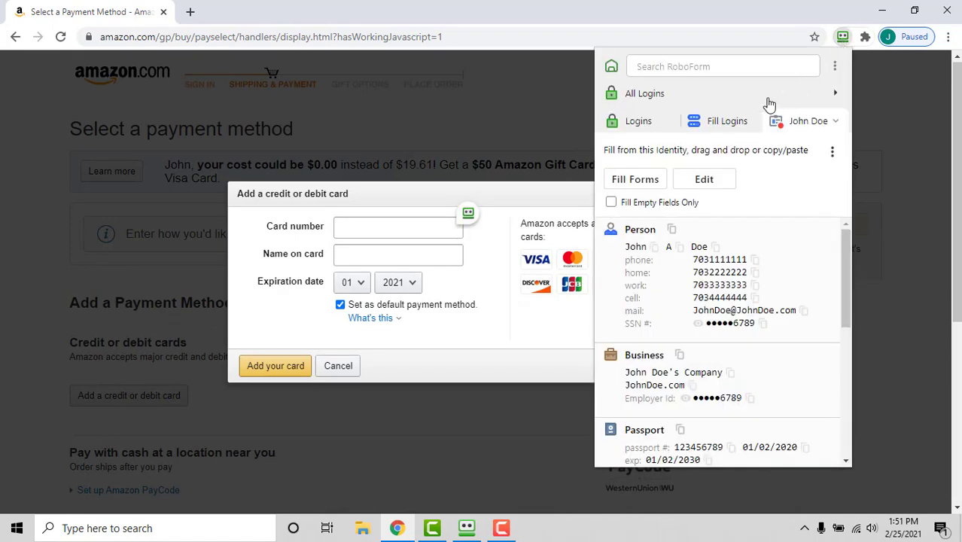
click(635, 179)
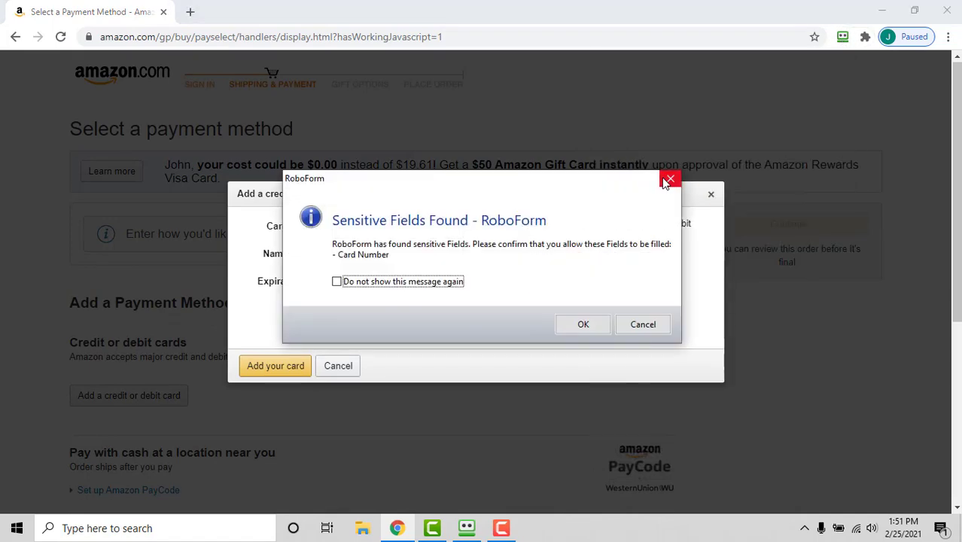